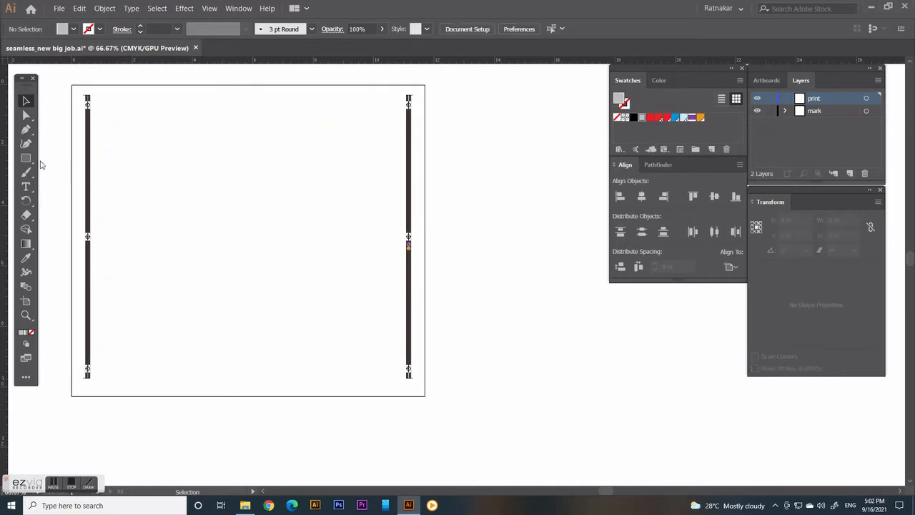
- Add a gray 10 × 8 in rectangle on the artboard as the job area
click(26, 157)
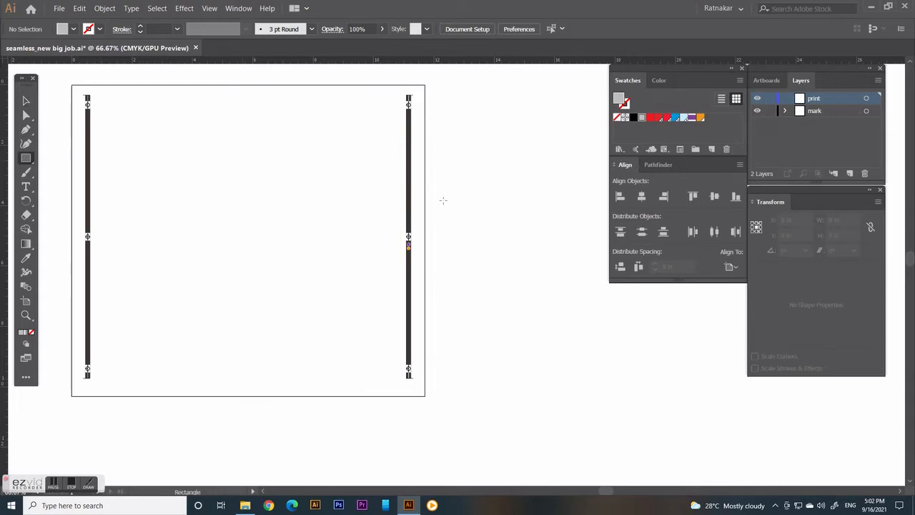
click(443, 200)
text(8)
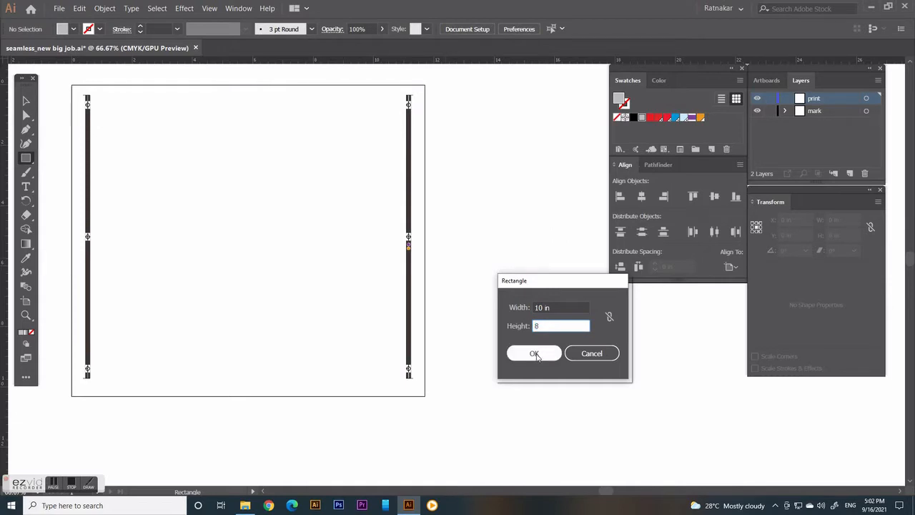
click(534, 353)
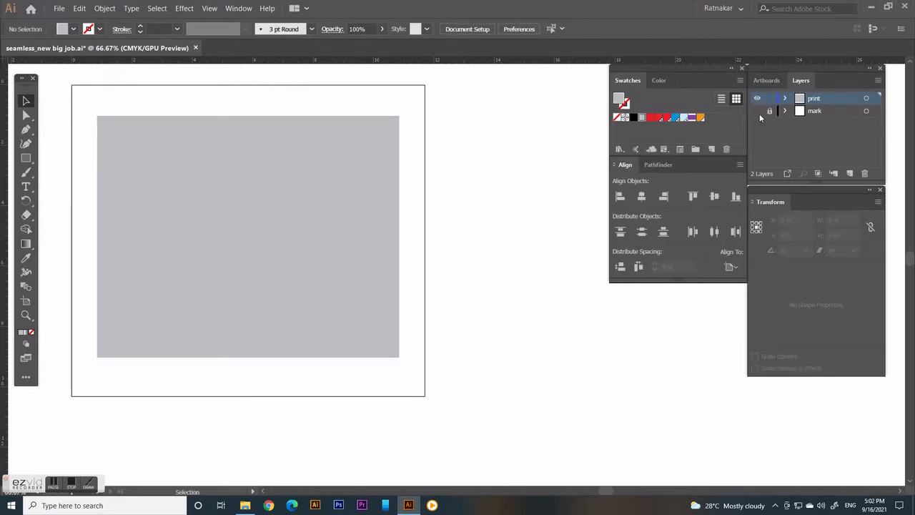
- Create an orange bar 6 mm wide by 10 in tall and set its angle to 330°
click(26, 158)
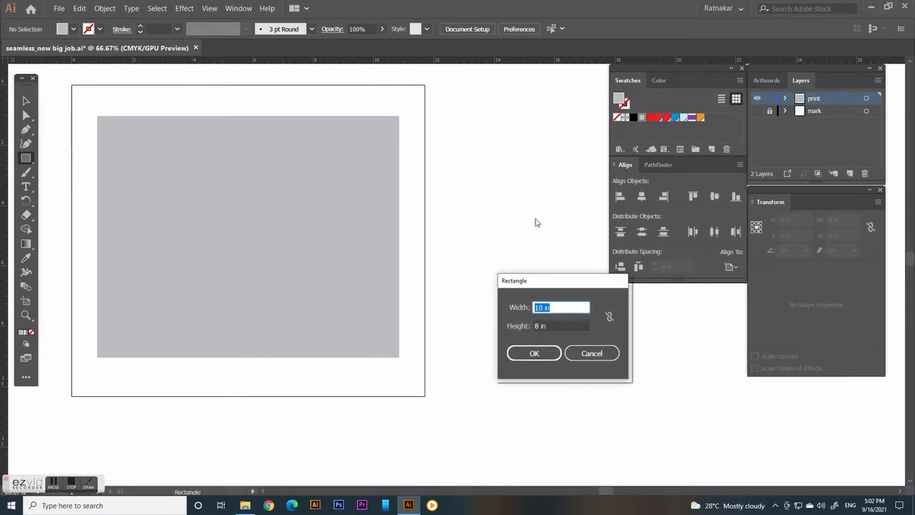
text(6MM)
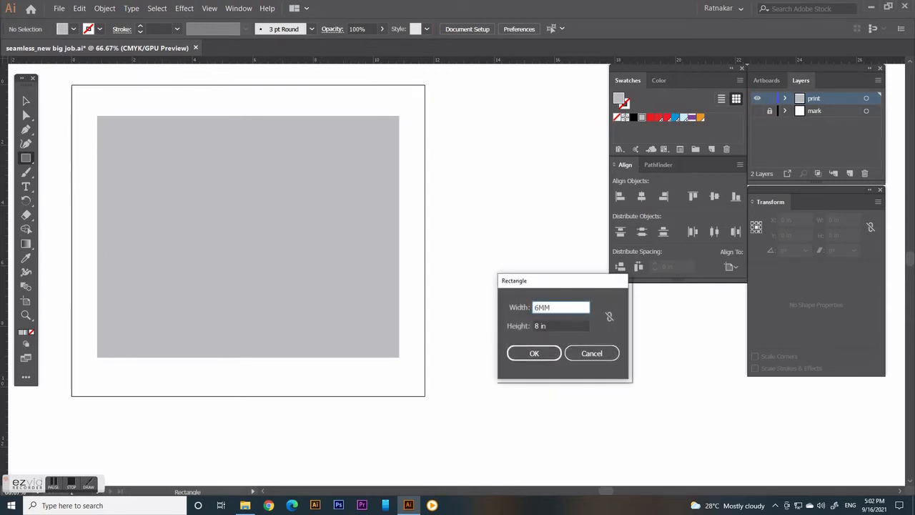
text(10)
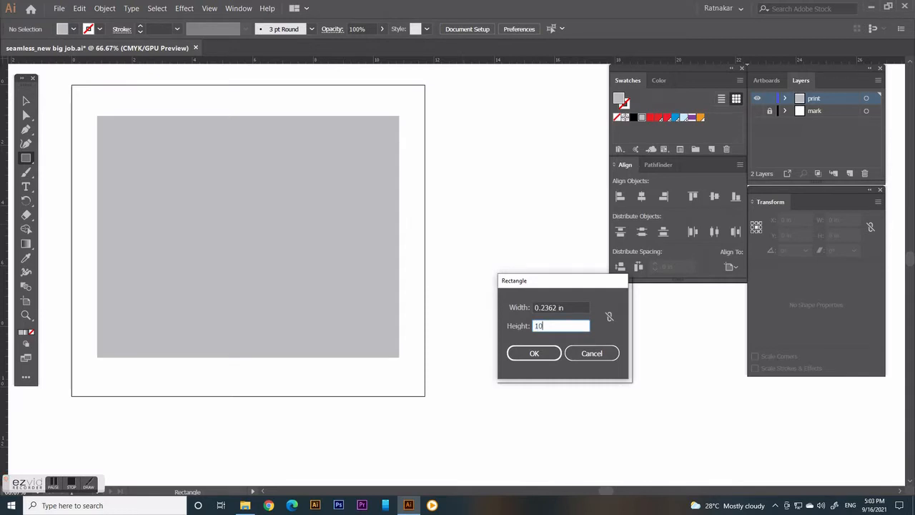
mouse_move(523, 365)
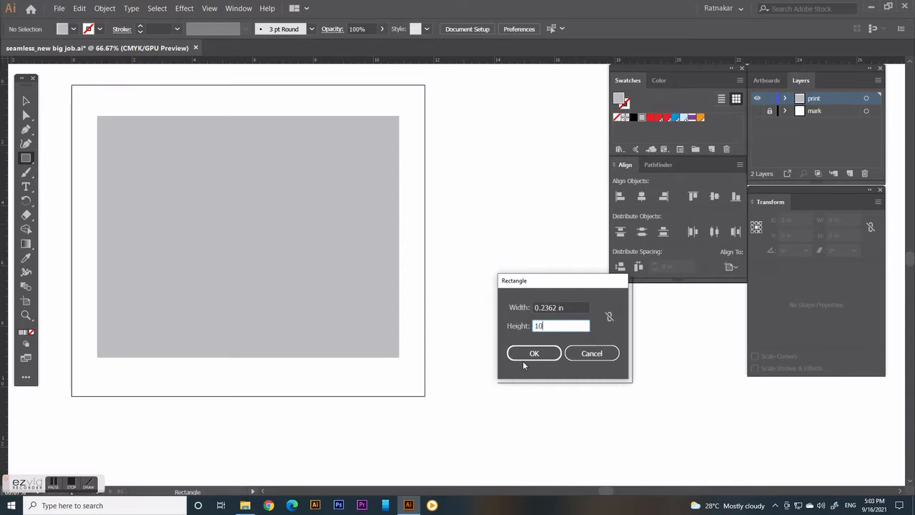
click(535, 352)
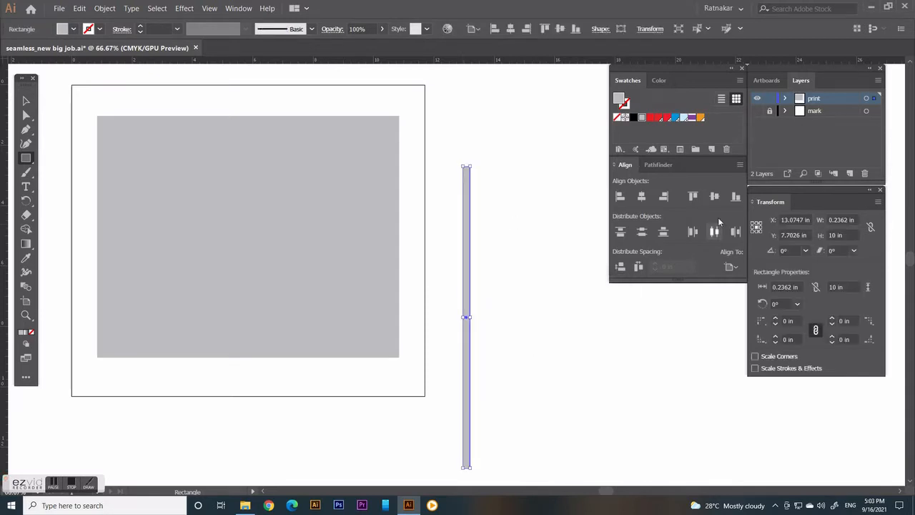
click(701, 118)
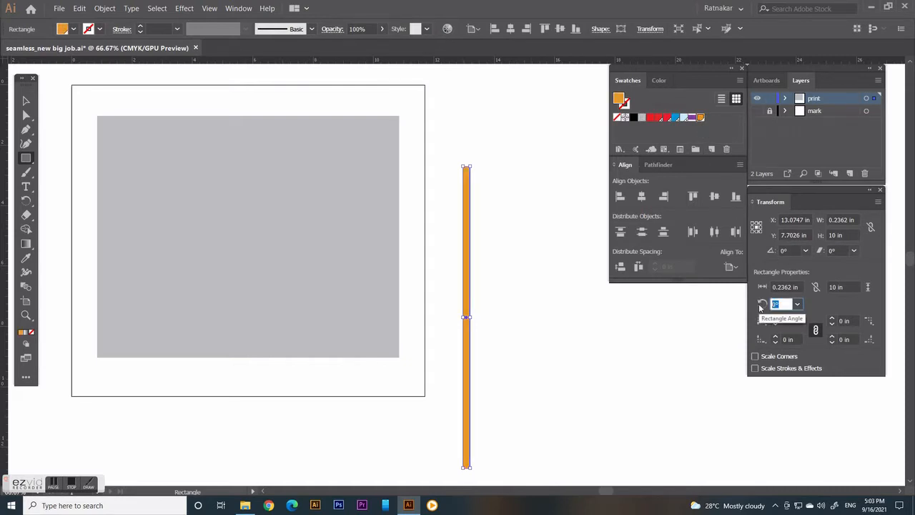
text(330)
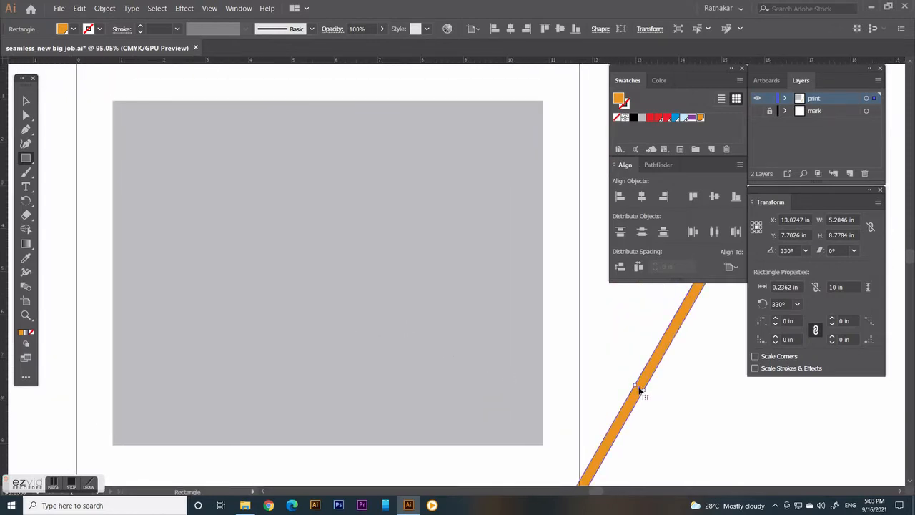
- Move the bar onto the gray rectangle's left edge and Alt-drag a copy to its right side
drag(636, 386, 250, 279)
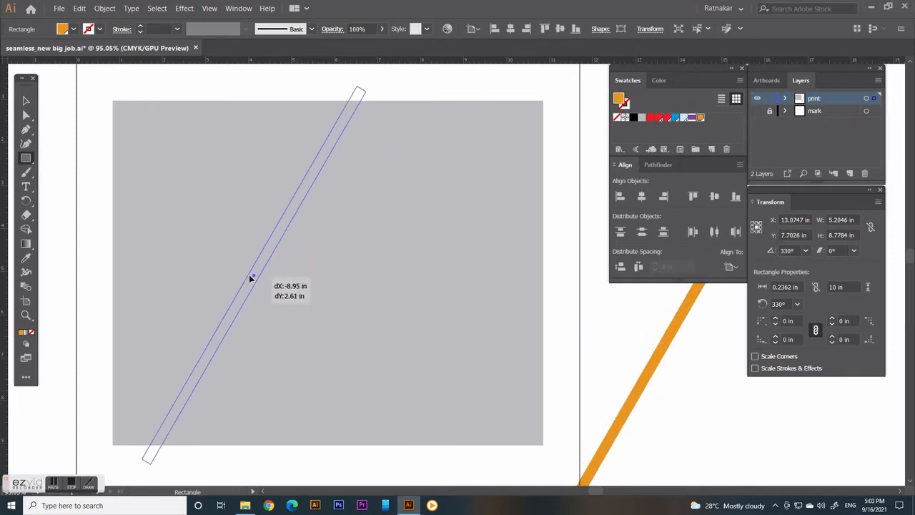
drag(250, 279, 117, 280)
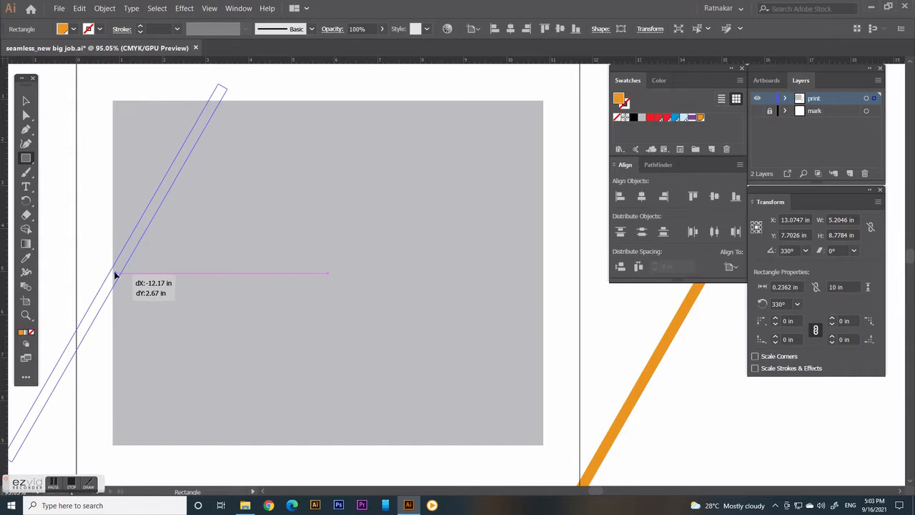
drag(118, 275, 114, 273)
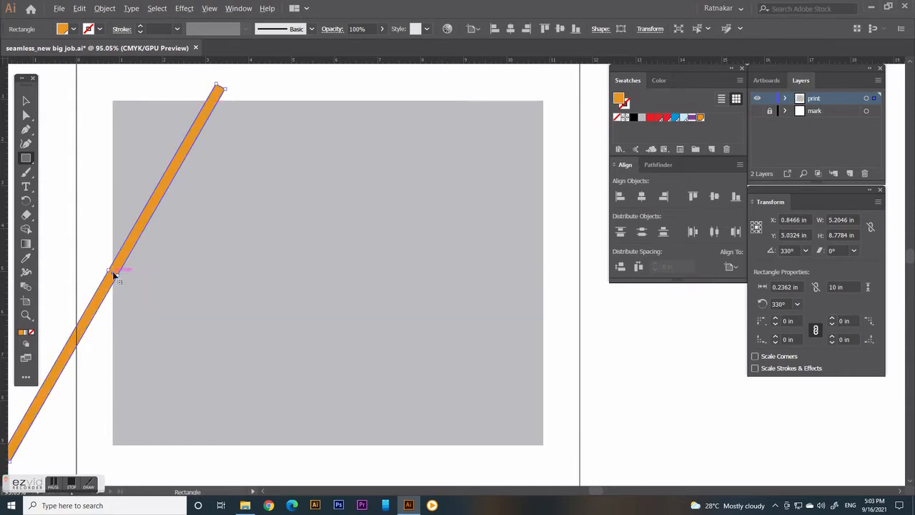
drag(118, 275, 280, 278)
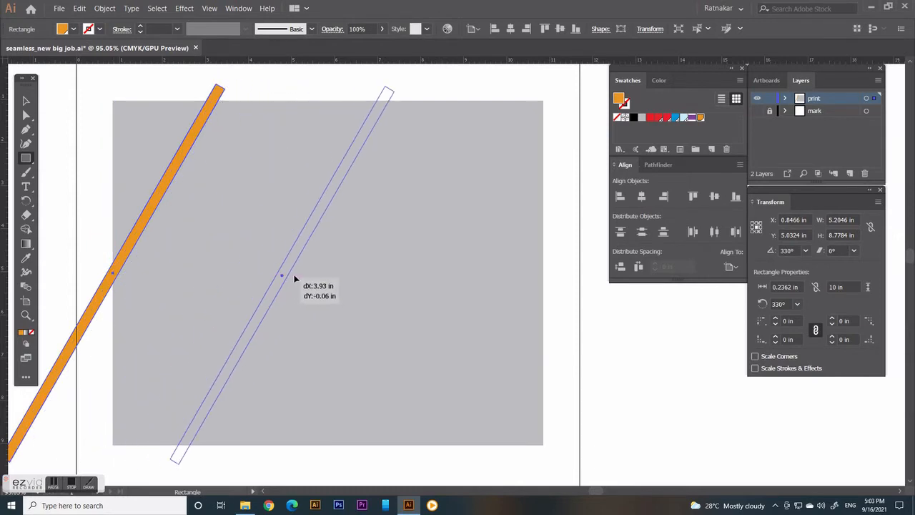
drag(284, 277, 529, 280)
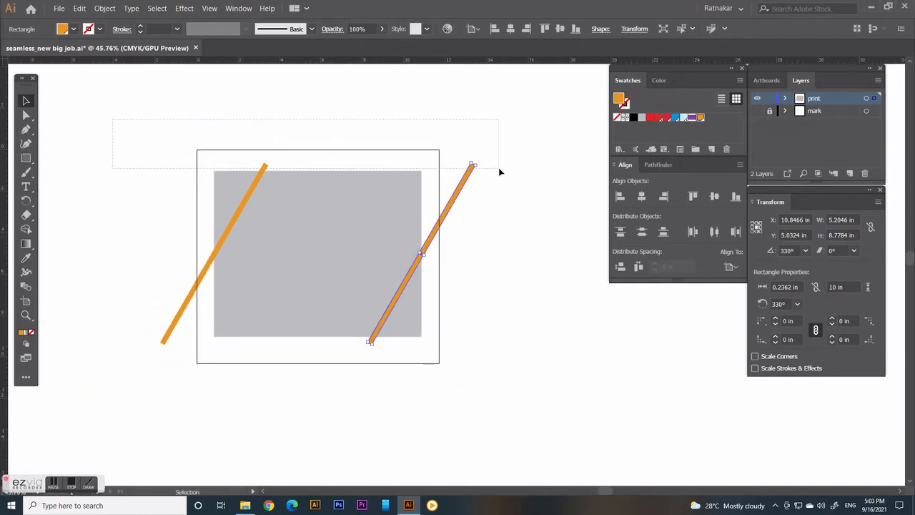
- Blend the two bars with 12 specified steps into evenly spaced diagonal stripes
click(105, 8)
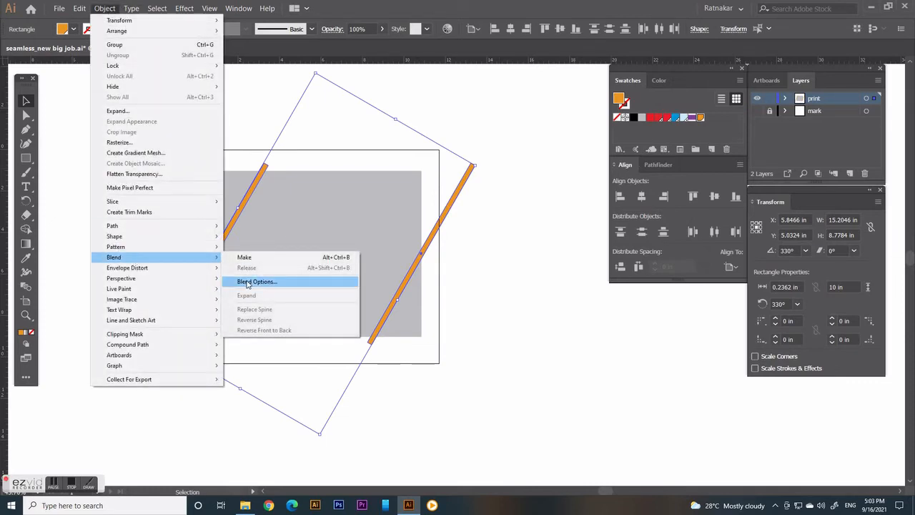
click(256, 280)
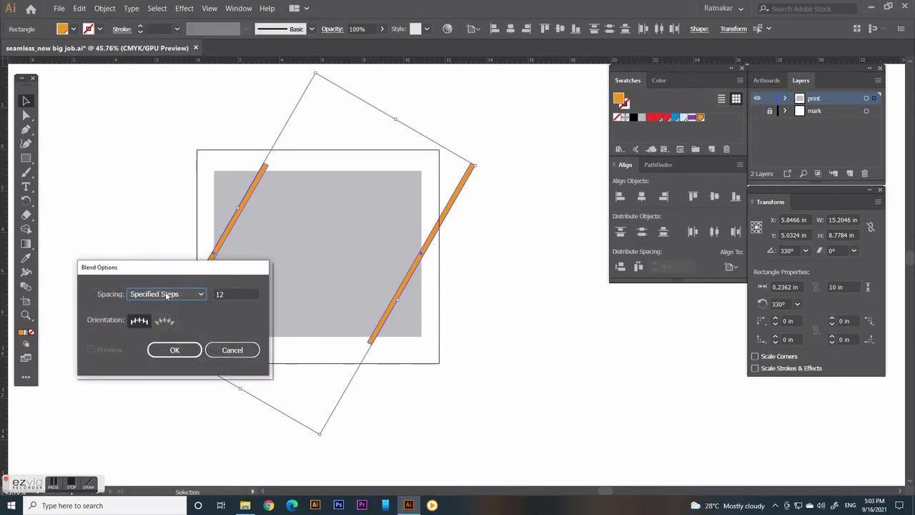
click(166, 295)
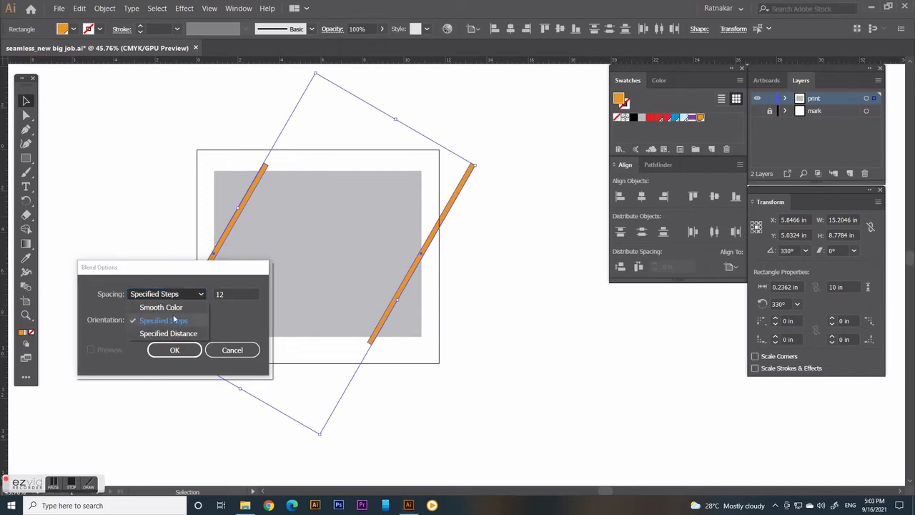
click(163, 320)
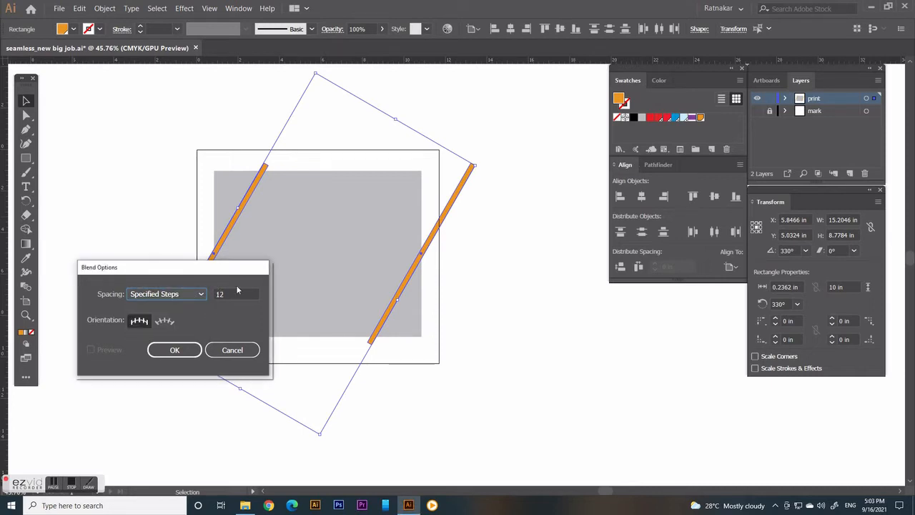
click(175, 349)
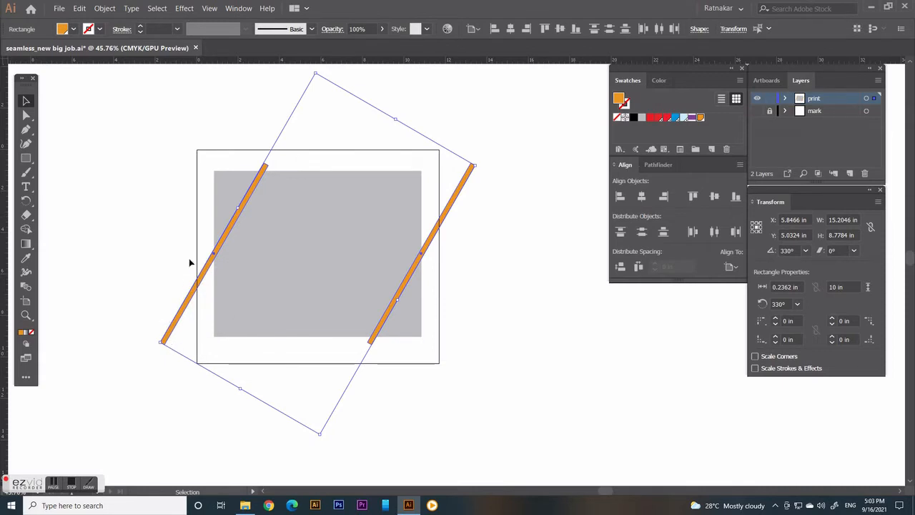
click(105, 9)
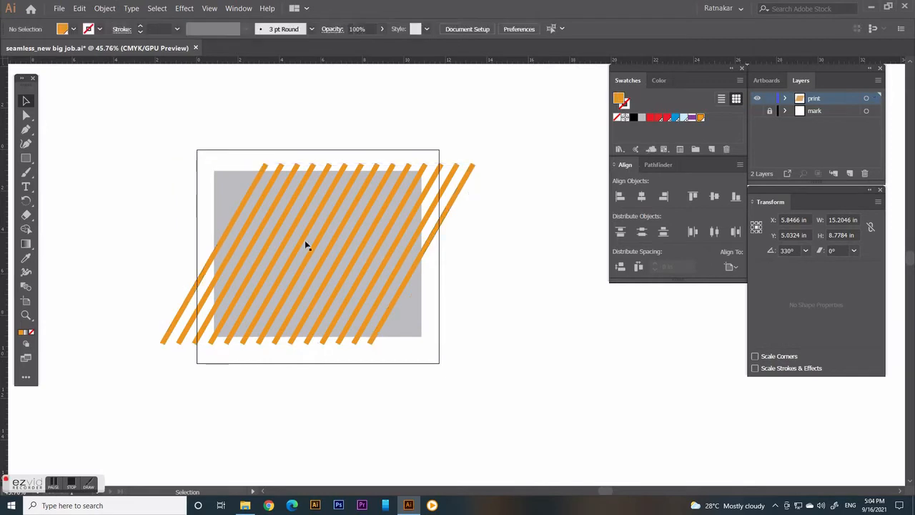
- Duplicate the stripes and, in Outline view, snap the copy edge-to-edge to the original's end
click(250, 228)
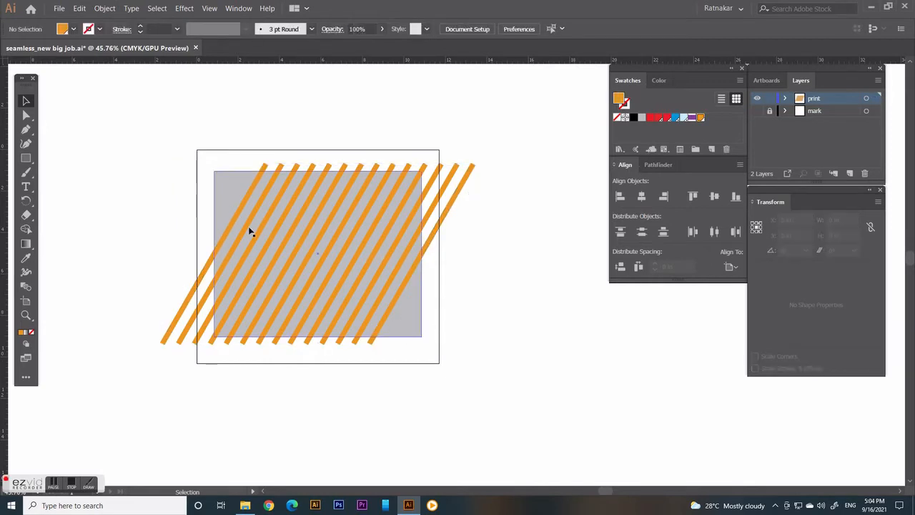
click(255, 188)
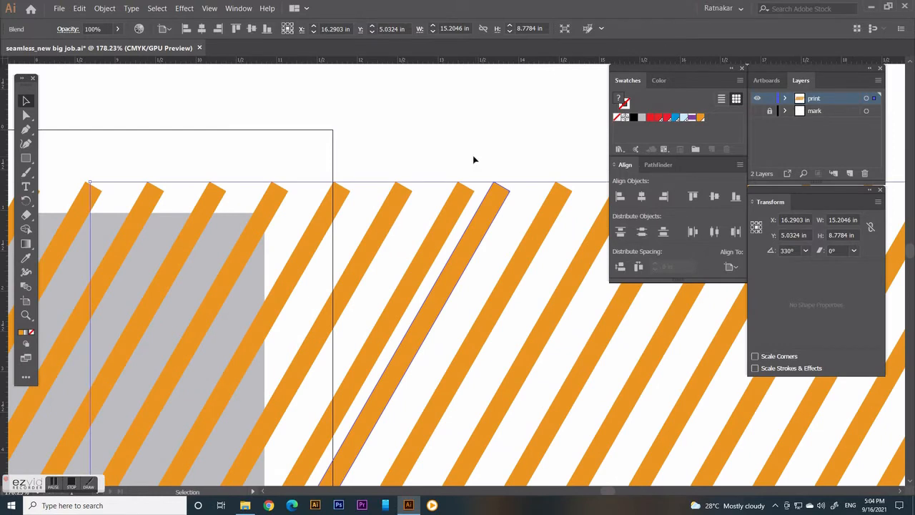
click(209, 8)
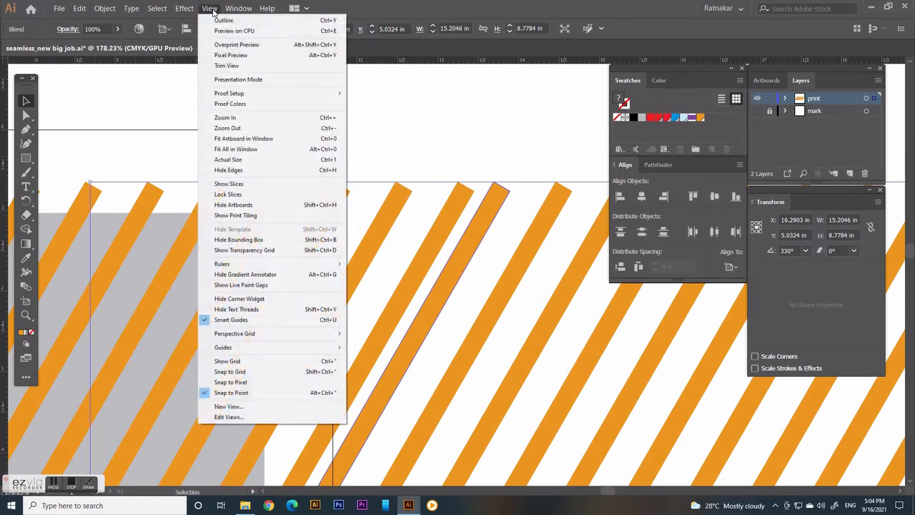
click(223, 20)
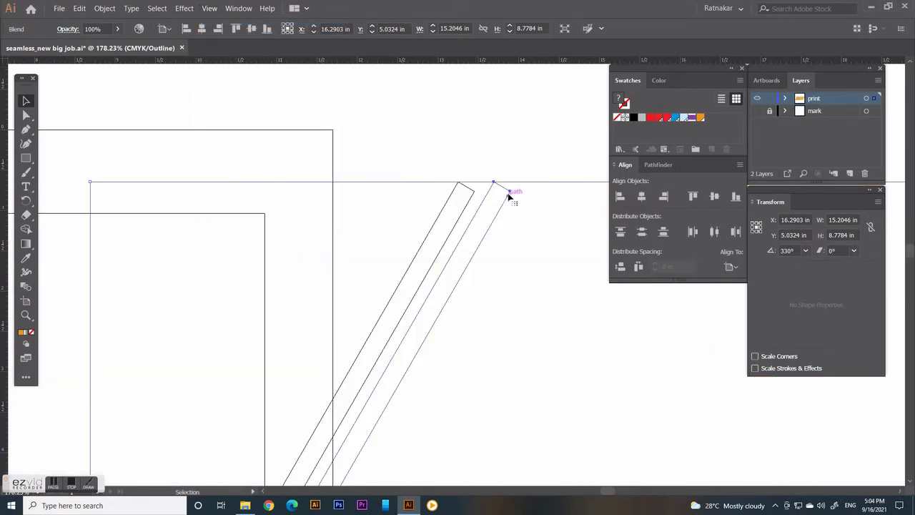
drag(507, 193, 487, 194)
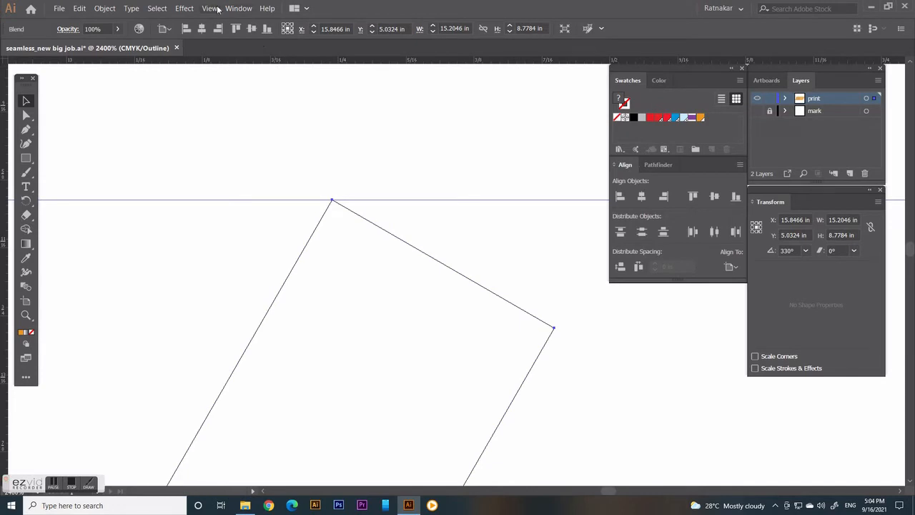
click(228, 20)
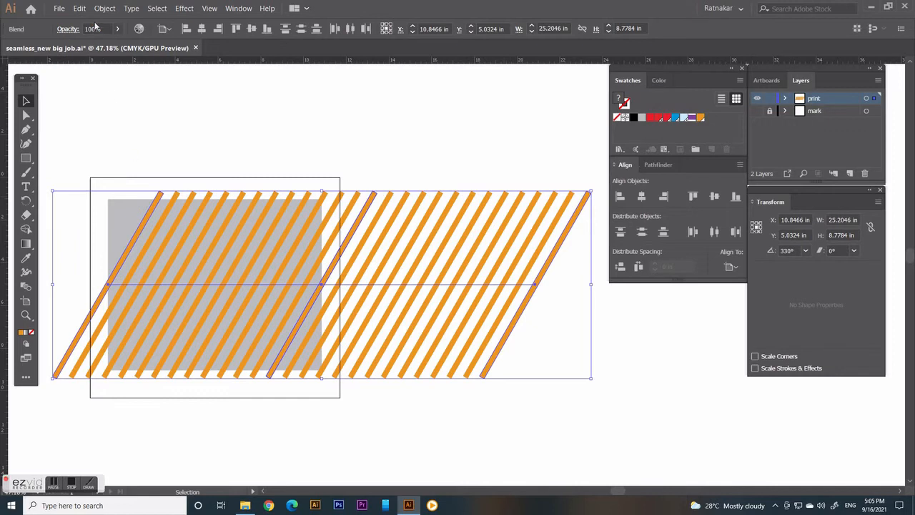
- Group both stripe runs and expand them with Object and Fill into solid shapes
click(104, 9)
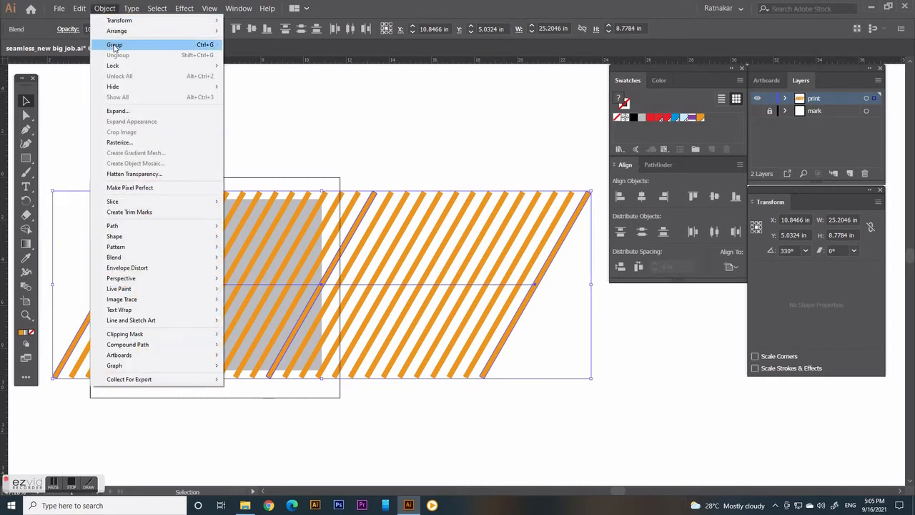
click(114, 44)
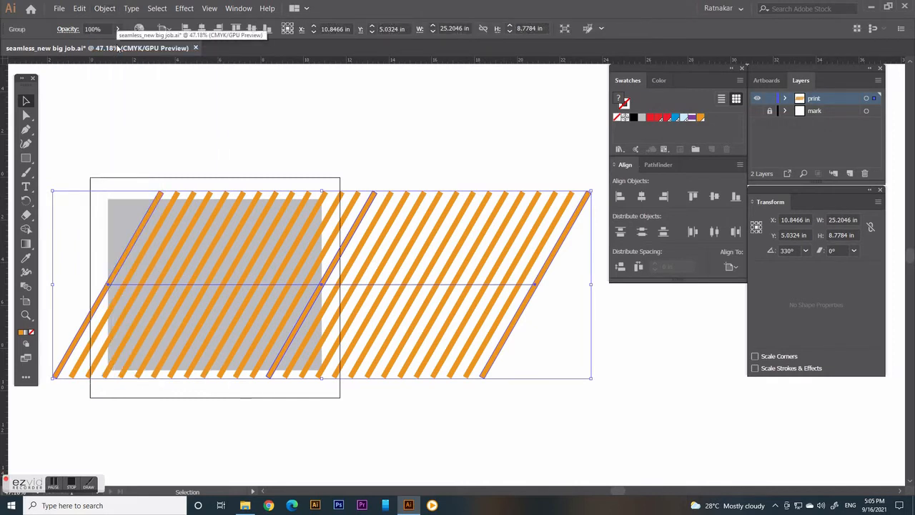
click(104, 9)
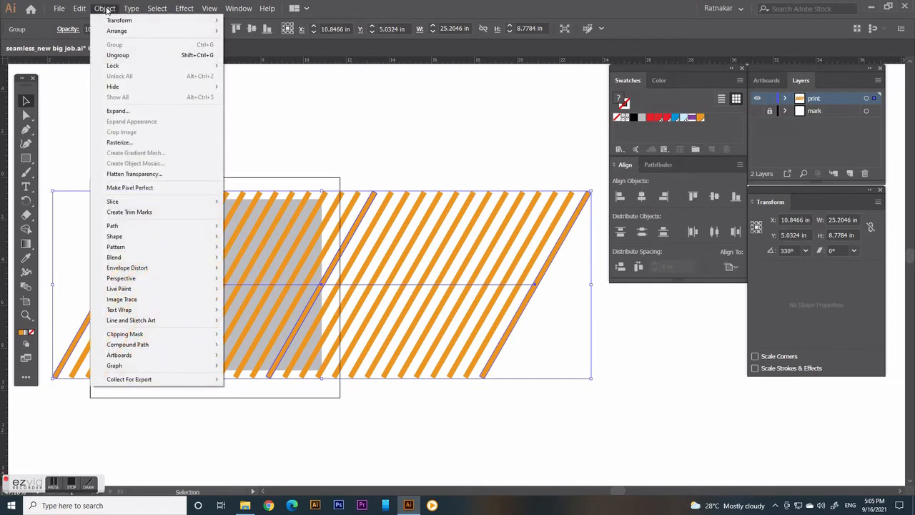
mouse_move(117, 112)
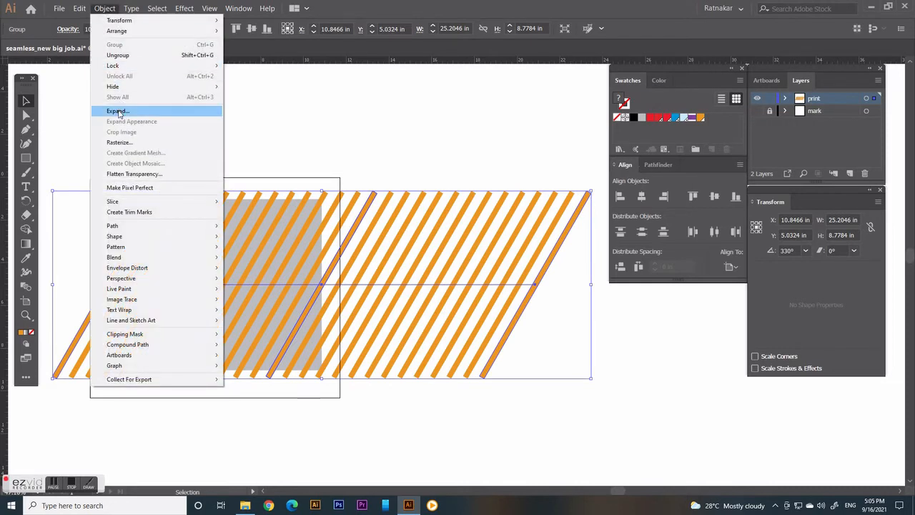
click(117, 112)
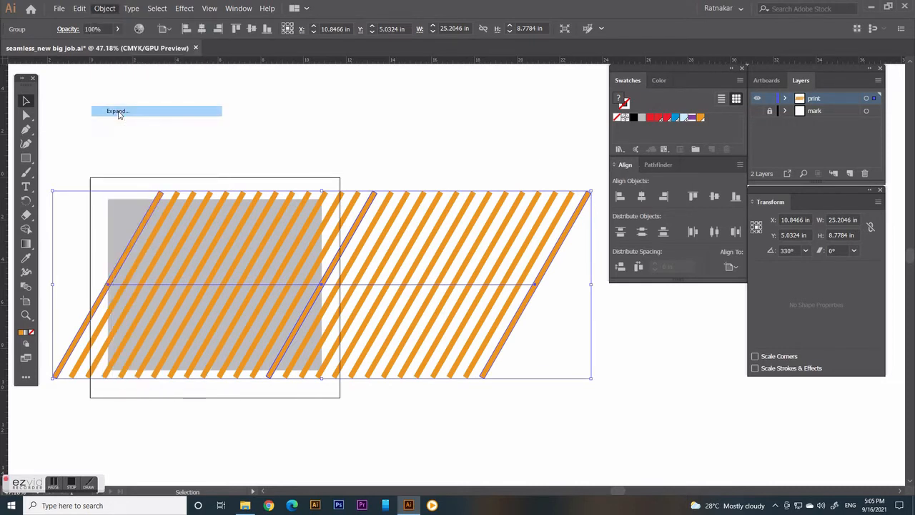
click(118, 111)
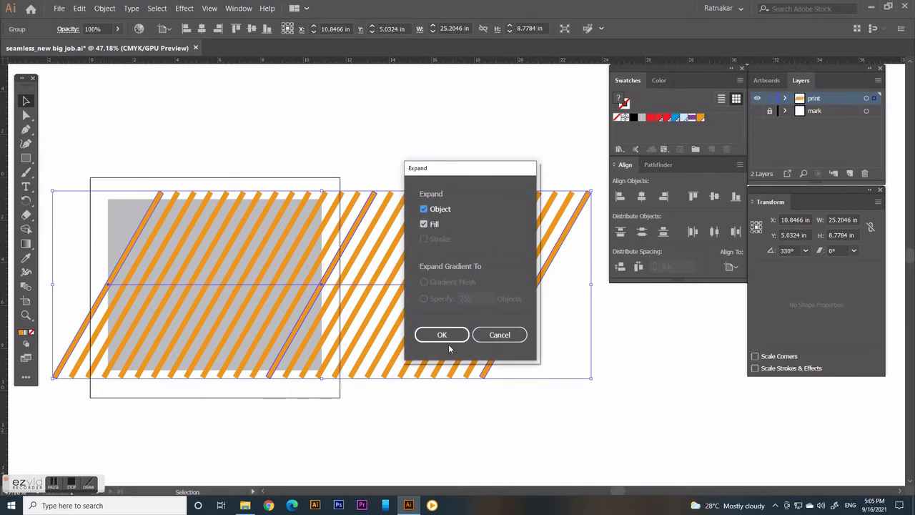
click(442, 335)
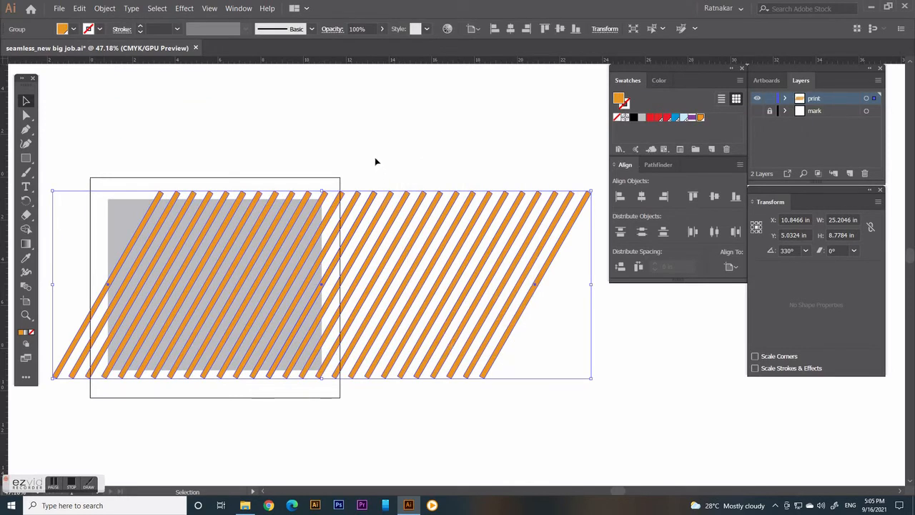
click(104, 9)
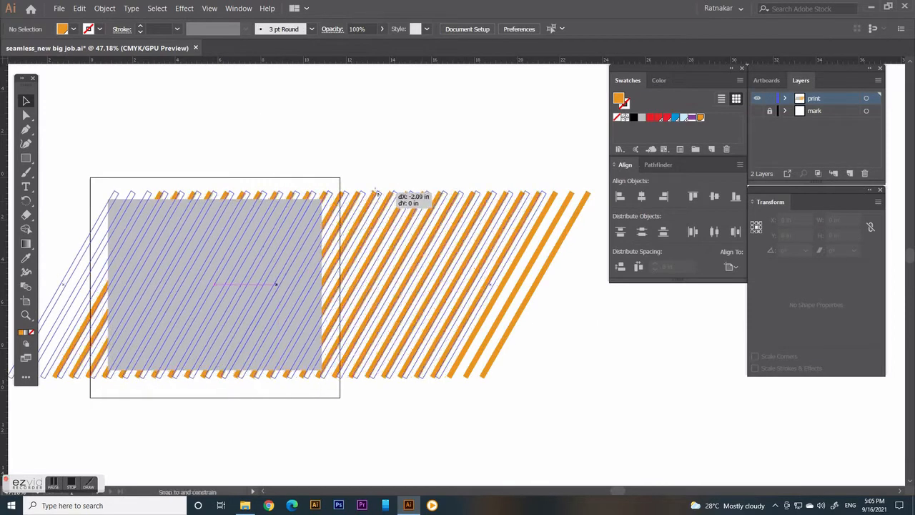
- Shift the stripe band over the grey rectangle and crop it with Pathfinder to a 10 in block
drag(386, 201, 372, 200)
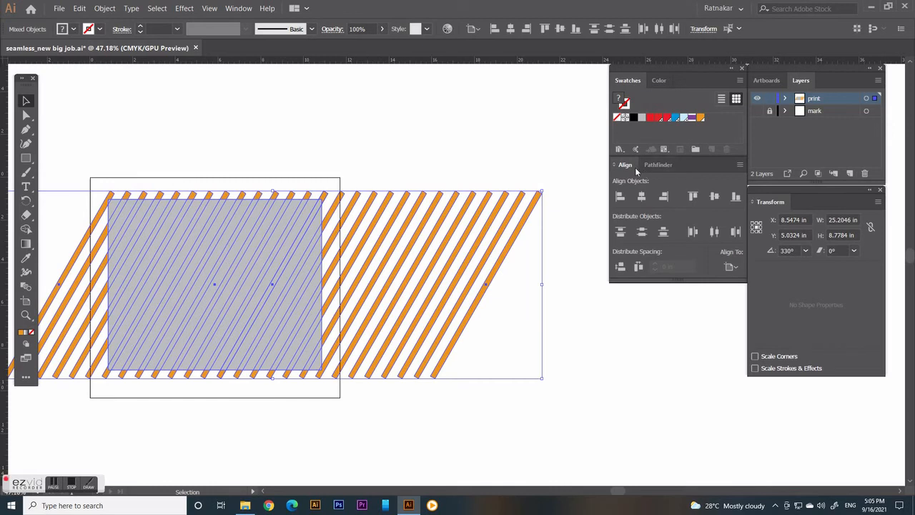
click(655, 164)
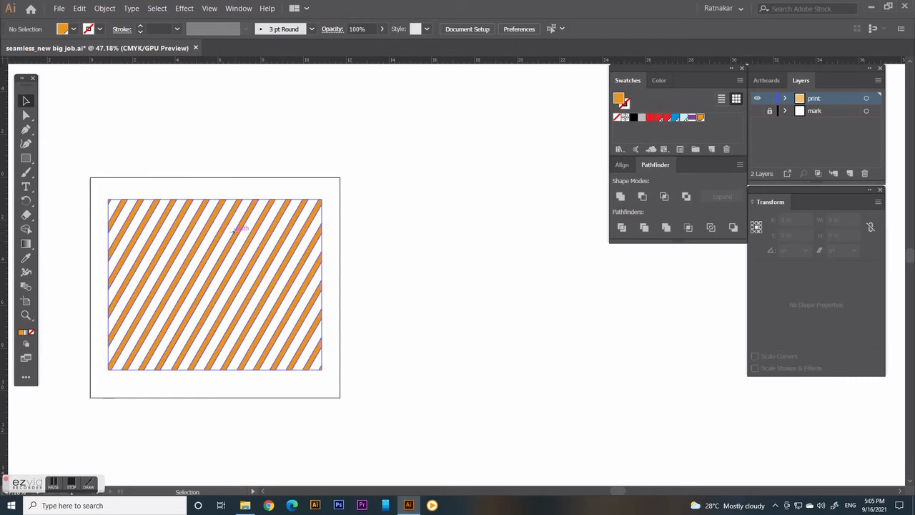
drag(214, 284, 429, 283)
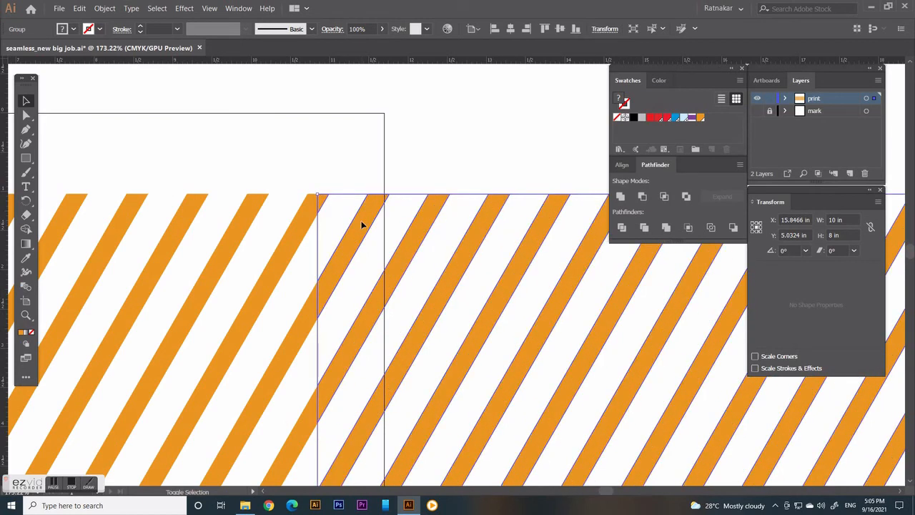
- Store the cropped stripe block in the Swatches panel as a new pattern swatch
click(364, 308)
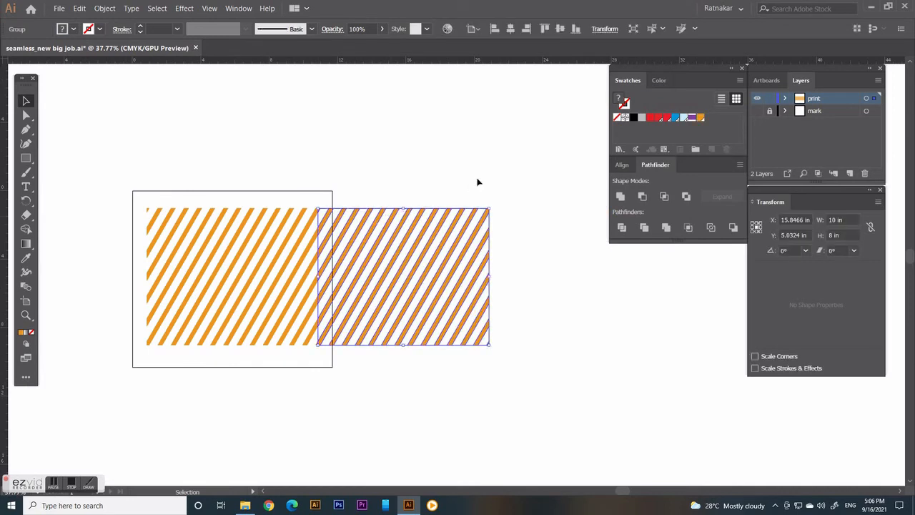
click(46, 199)
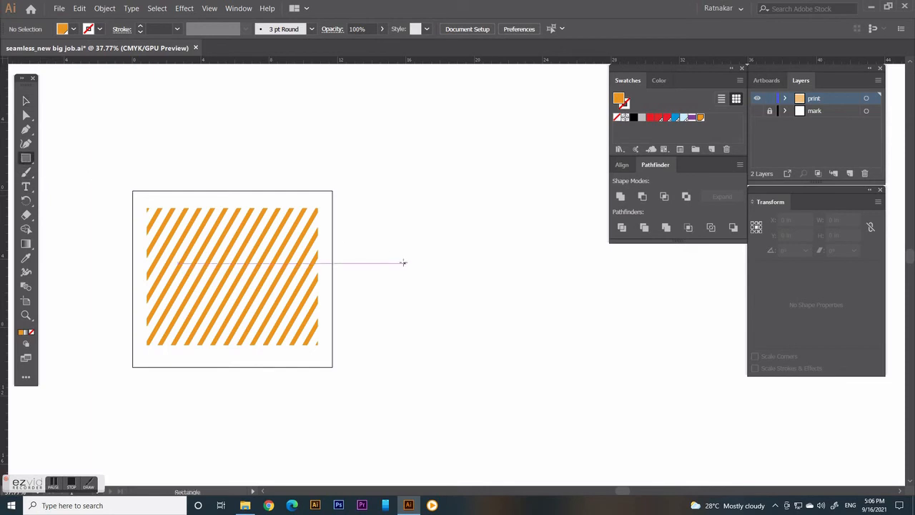
- Add a 10 × 8 in rectangle beside the stripe block with a purple fill
click(403, 263)
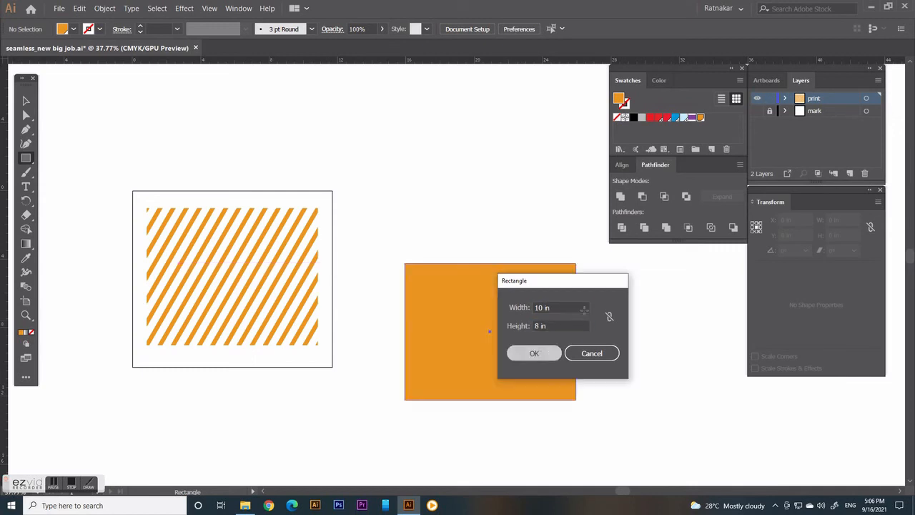
click(535, 352)
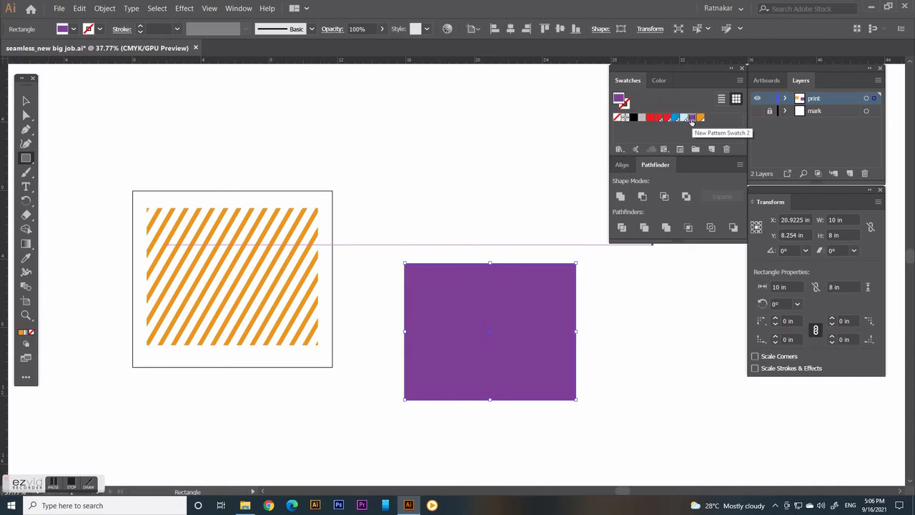